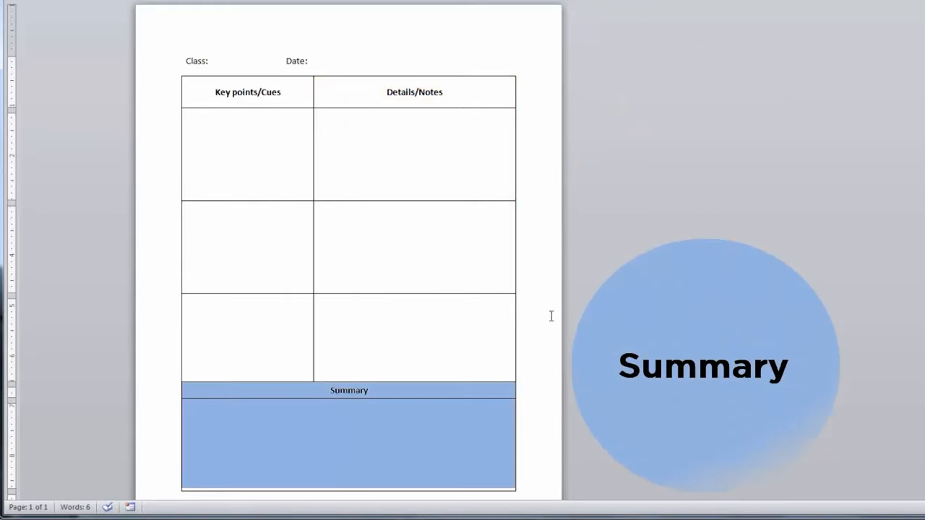
Step: Enter the 'Beat Procrastination' notes on the 10 Minute Rule, 3 Magical Questions and Ultimate Goal vs. Immediate Desire
type("Beat Procrastination:")
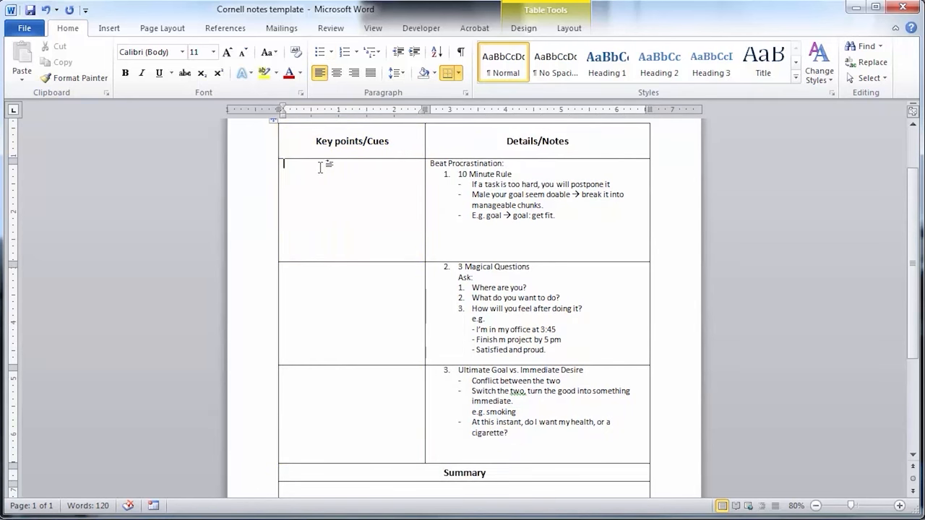
Step: Add cue questions: 'What are 3 ways to beat procrastination' and 'How does a person use ultimate goal vs. immediate desire'
type("What are 3 ways")
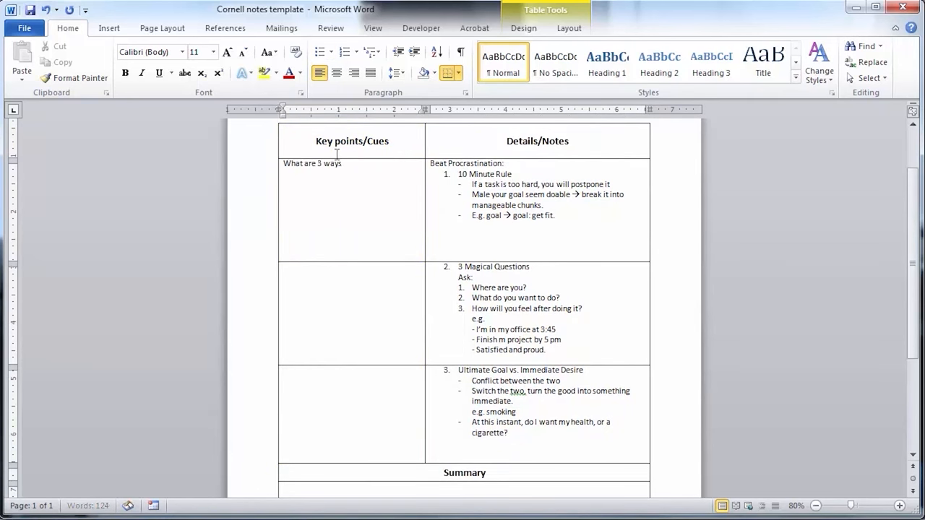
type("to beat procrastination?")
left_click(352, 314)
type("What are the 3 magical questions")
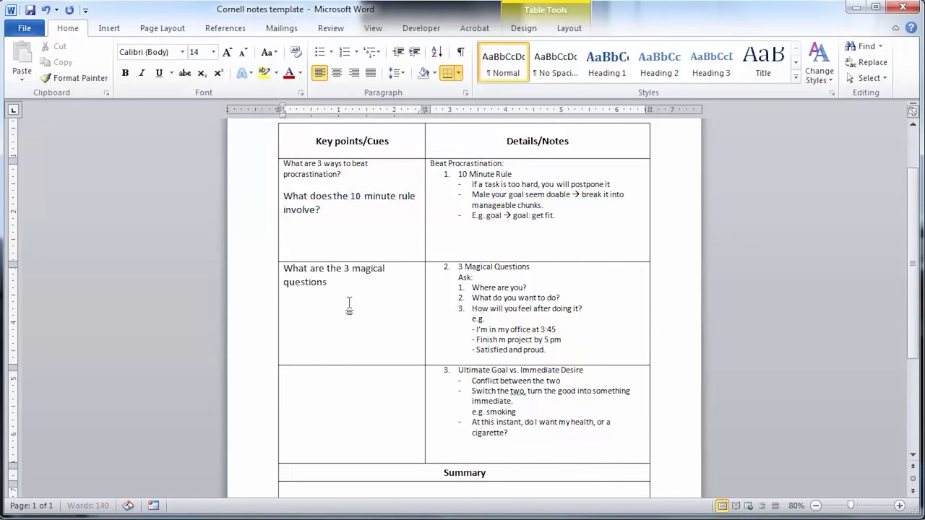
type("How does")
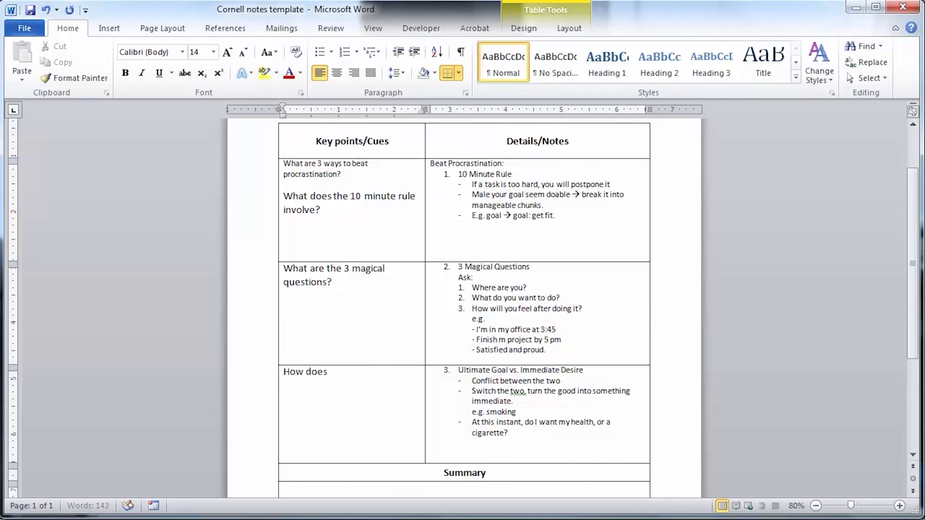
type("a person use 'ul")
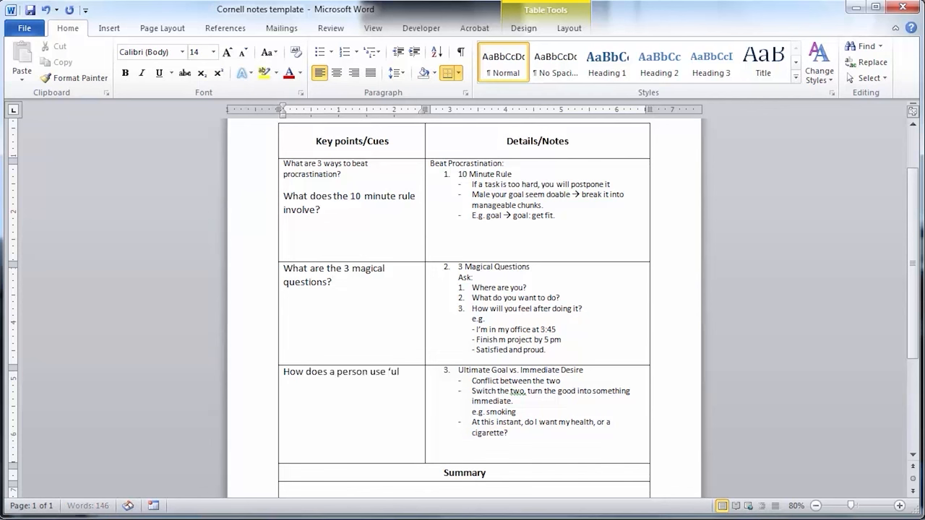
type("ultimate goal vs.")
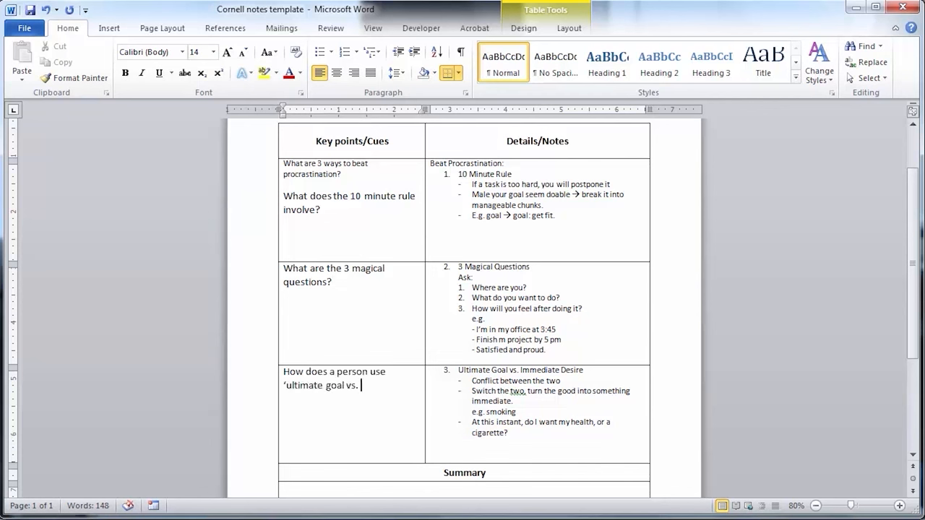
type("immediate desire’?")
left_click(464, 490)
type("When")
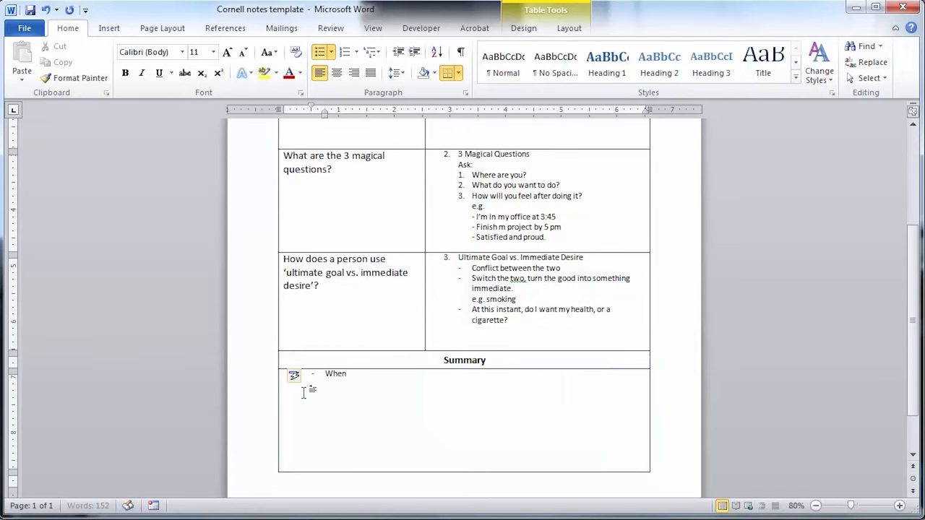
Step: Write the bulleted summary about having strategies to get back on track, such as breaking it into chunks
type("you are putting off a task, it's important t")
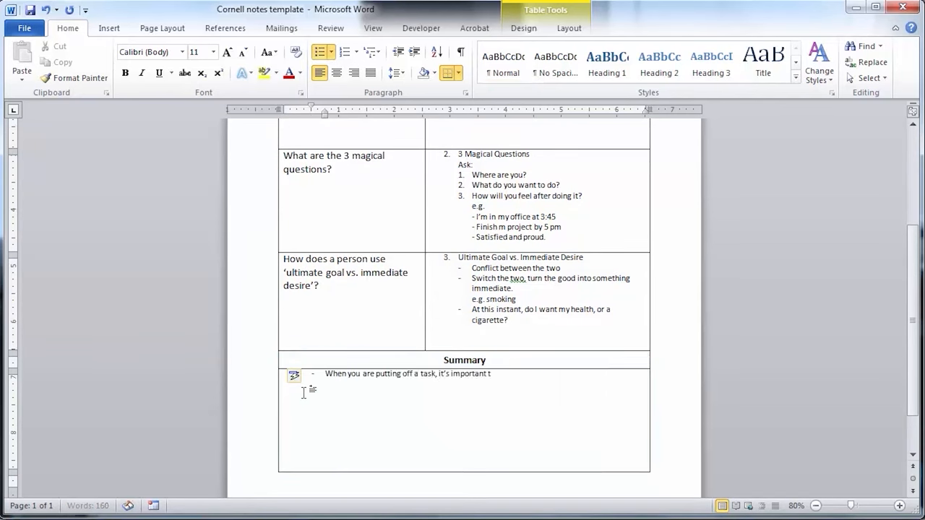
type("to have some strategies to get back on track.")
type("Make a task manageable by breakng")
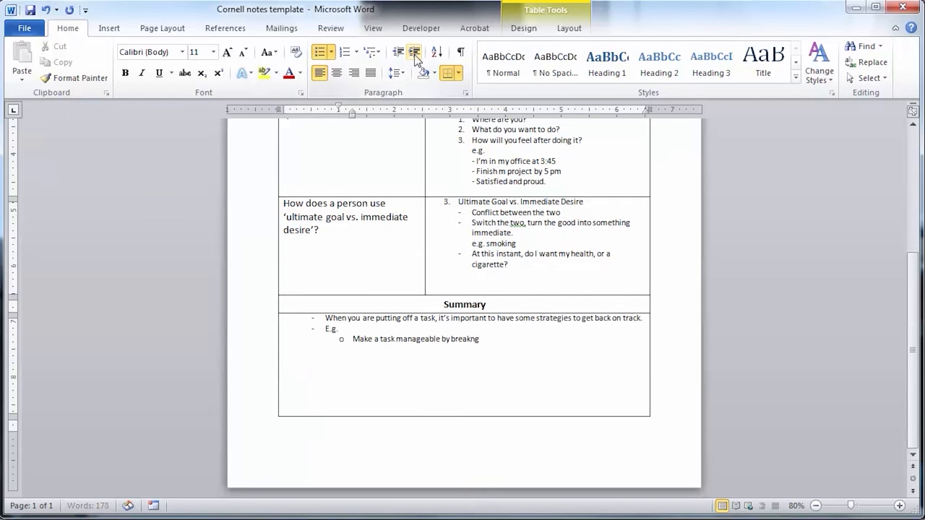
type("it into chunks")
type("Make your ultimate goal now instead of future.")
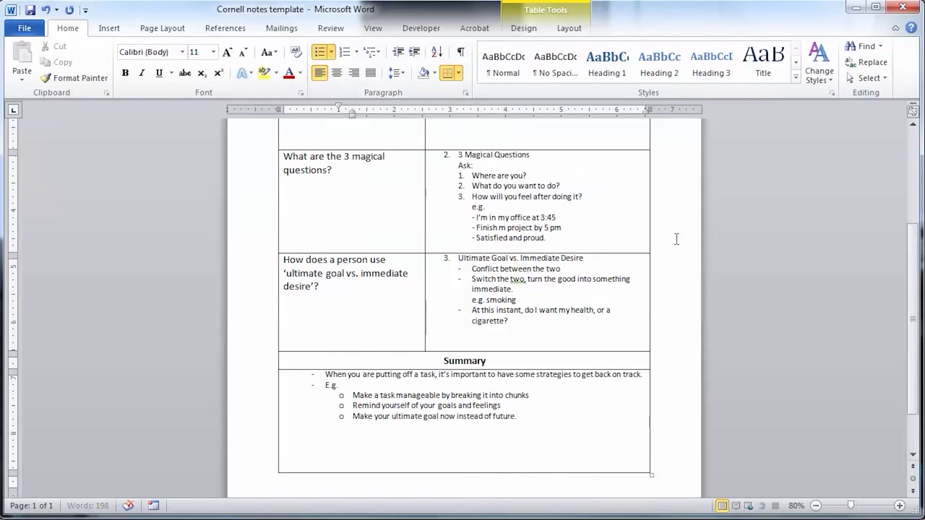
Step: Zoom out until the whole notes page is visible
left_click(815, 506)
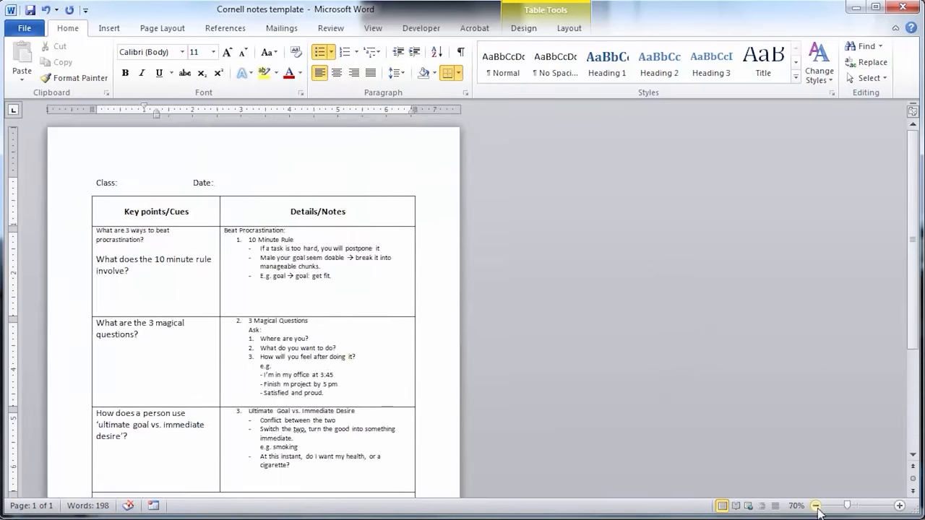
left_click(816, 506)
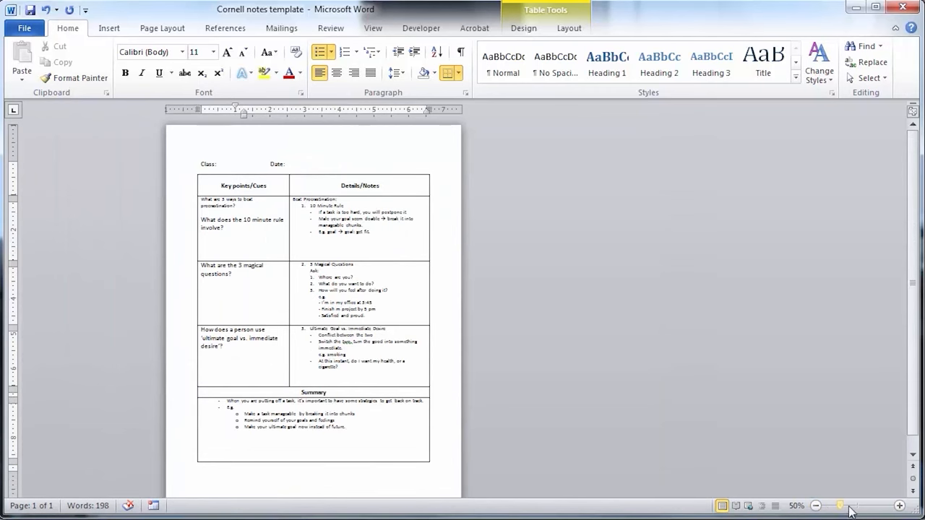